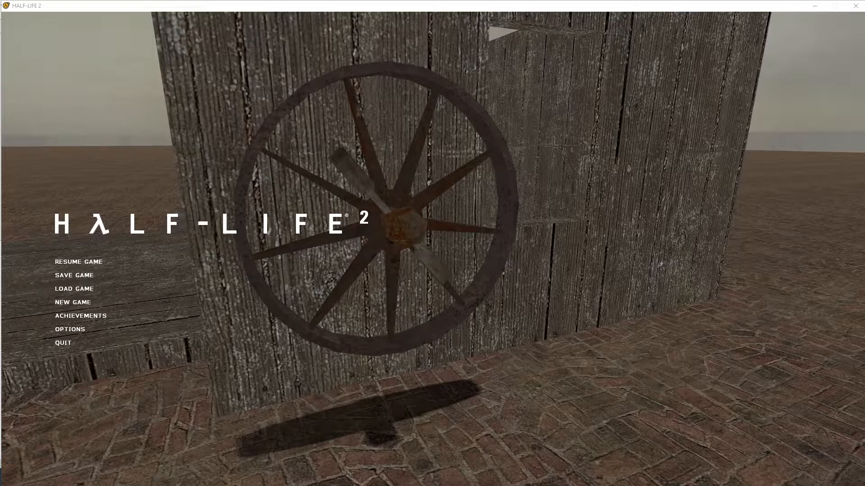
mouse_move(854, 166)
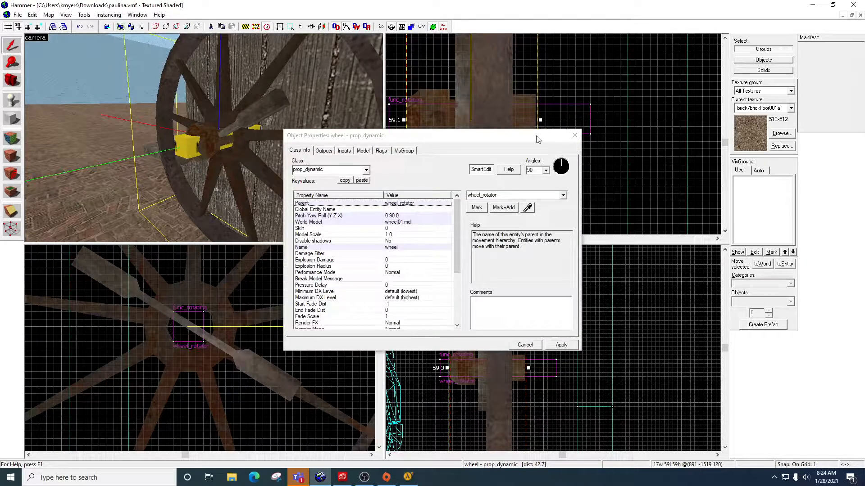
Close the wheel's properties and place a prop_dynamic found by filtering entities for 'prop'
left_click(524, 344)
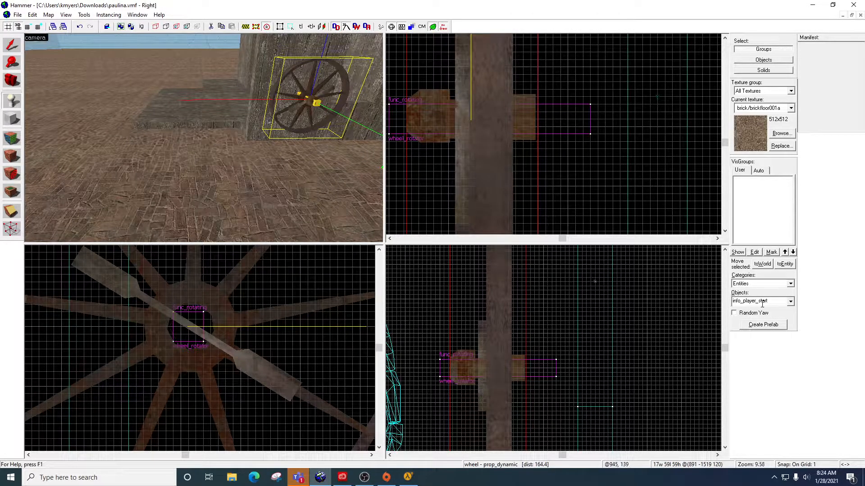
type("prop_dy")
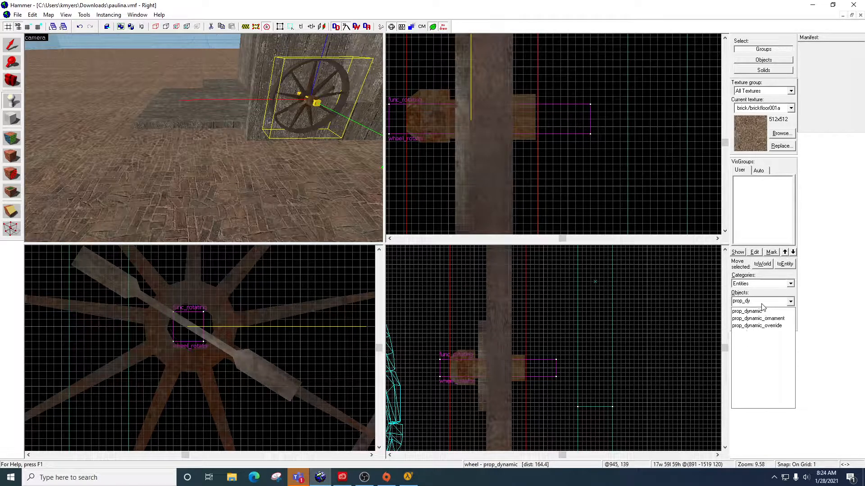
left_click(752, 311)
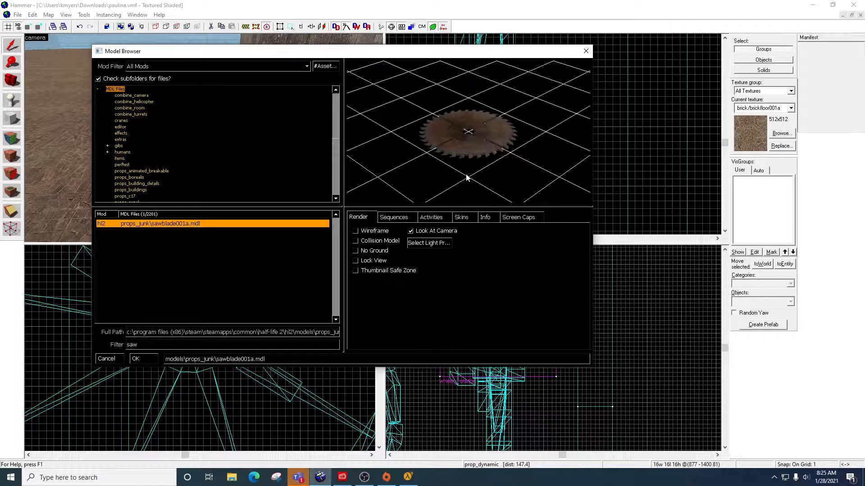
Filter models by 'wheel' and preview valvewheel001, valvewheel002, wheel01 and wheel01a
left_click(484, 217)
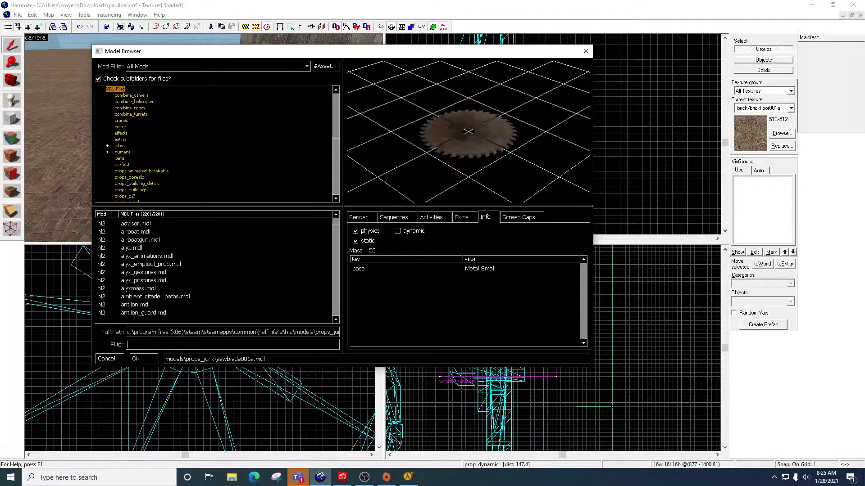
type("wheel")
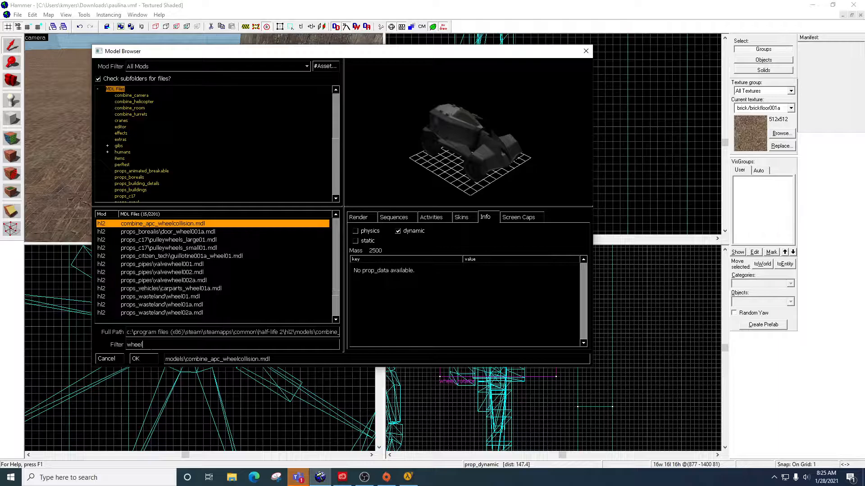
left_click(162, 264)
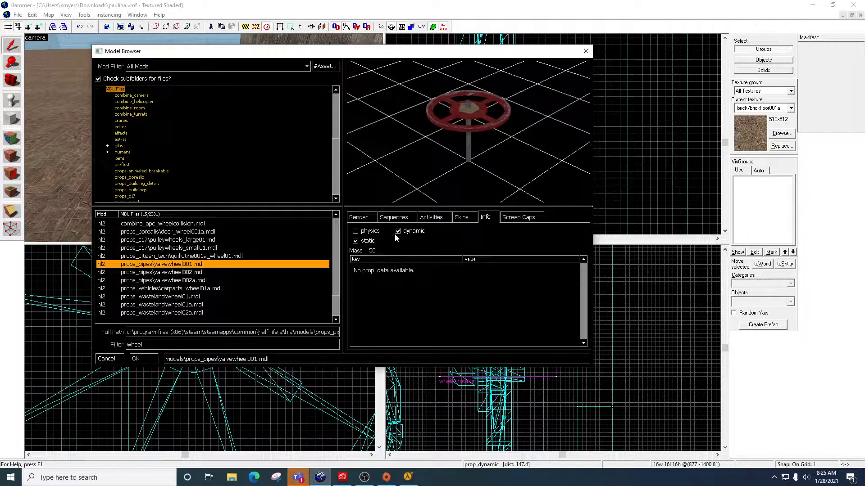
left_click(161, 271)
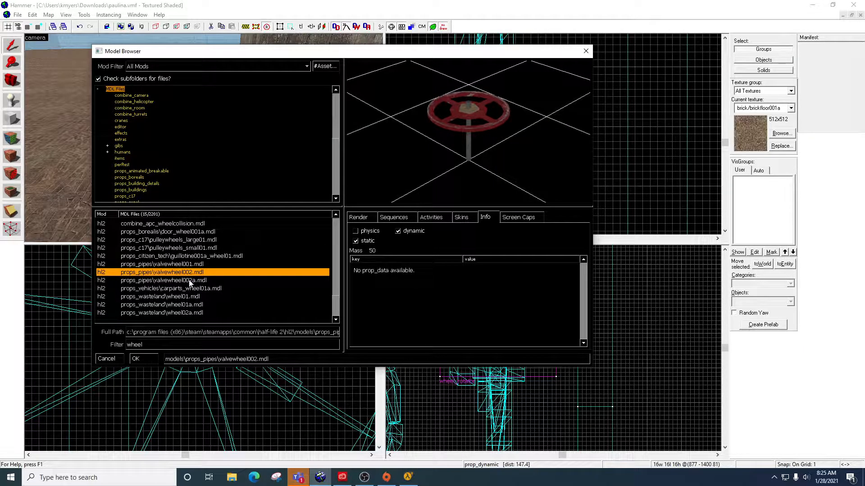
left_click(160, 296)
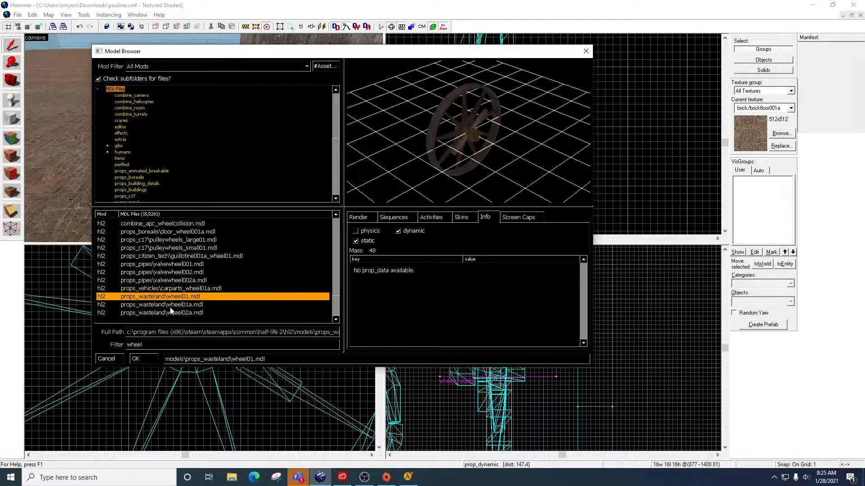
left_click(162, 305)
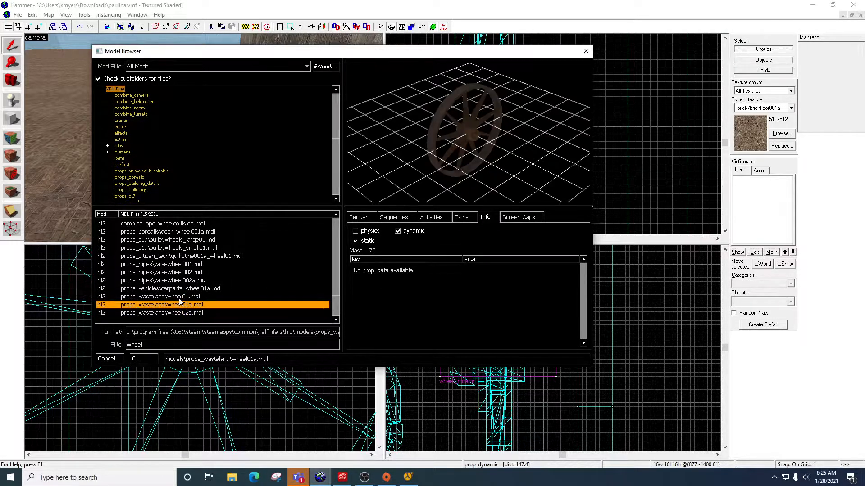
Preview wheel01, the pulley and door wheel models, then close the browser unassigned
left_click(160, 297)
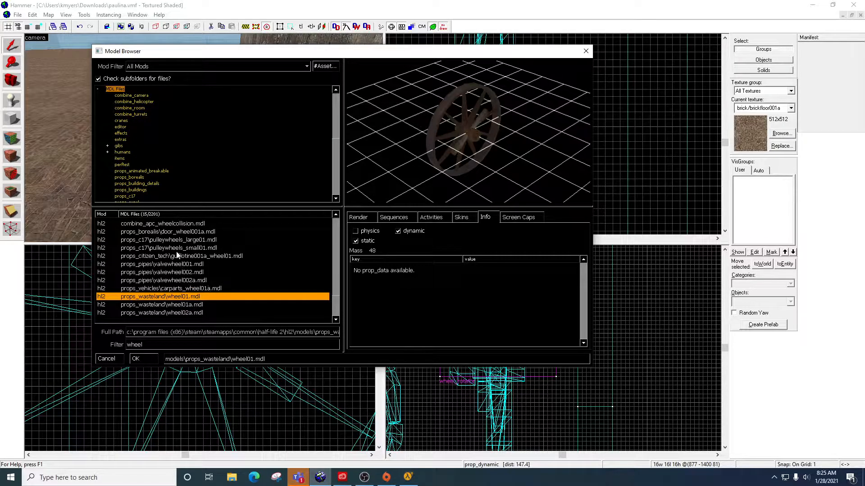
left_click(168, 248)
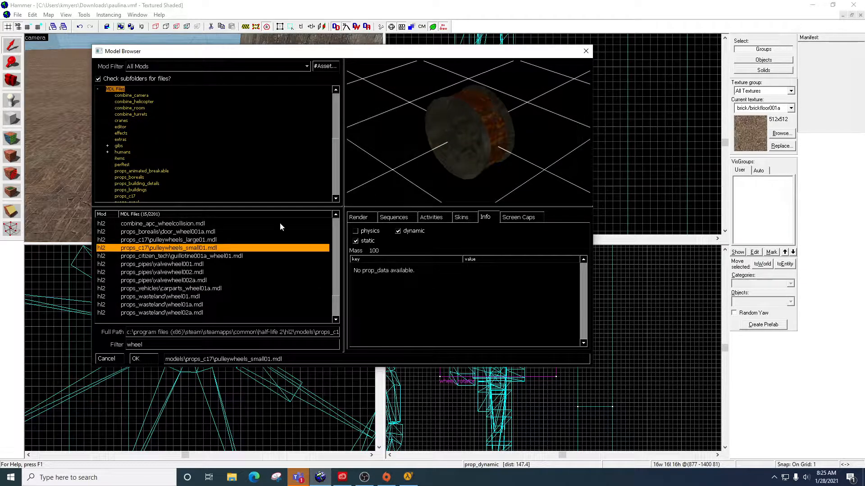
left_click(167, 232)
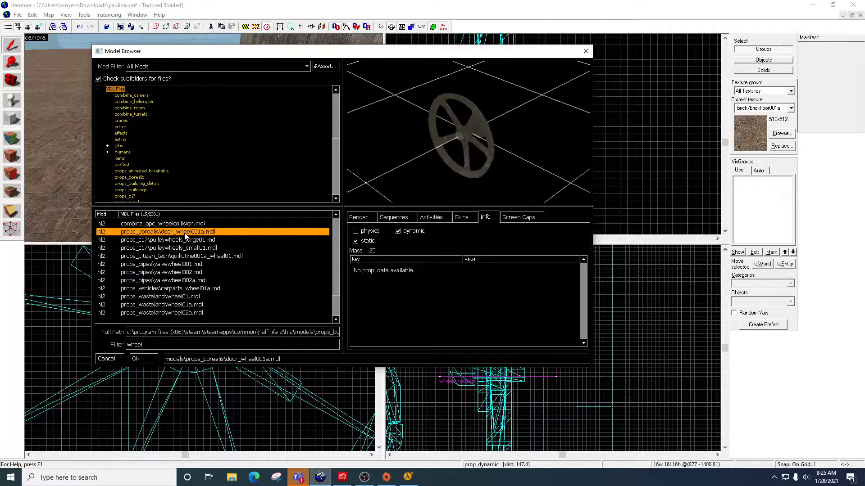
left_click(398, 231)
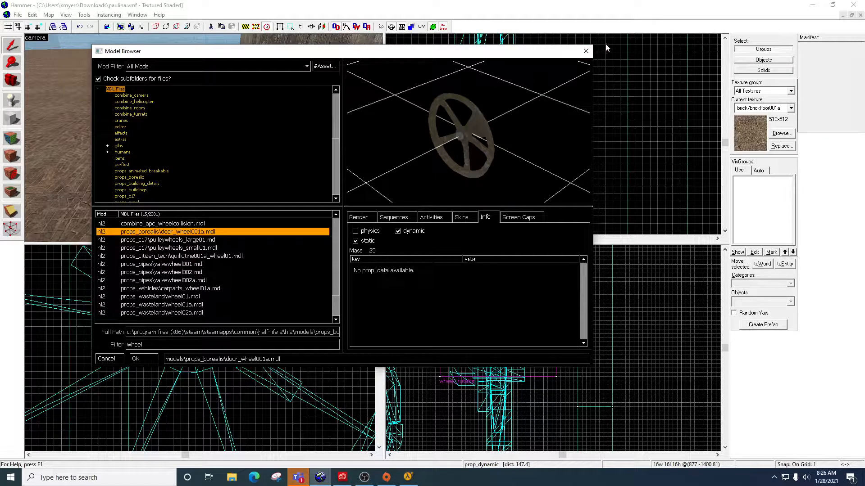
left_click(143, 358)
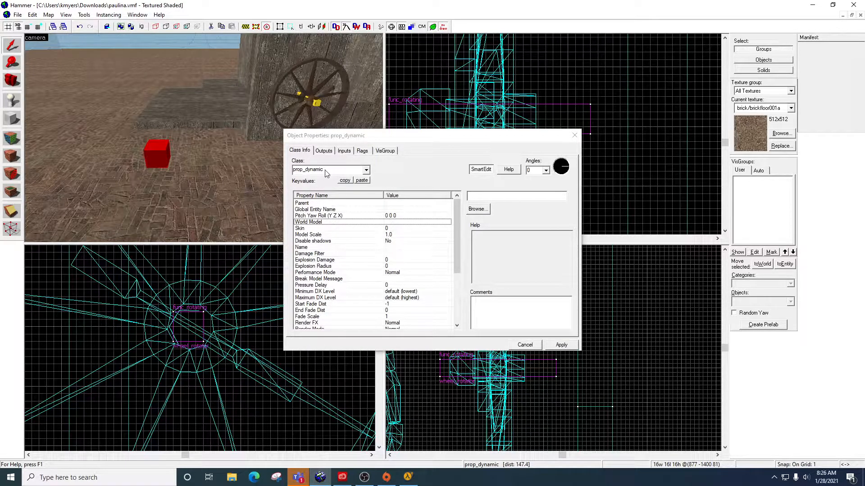
Inspect the existing wheel prop's World Model (wheel01.mdl), then close its properties
left_click(524, 345)
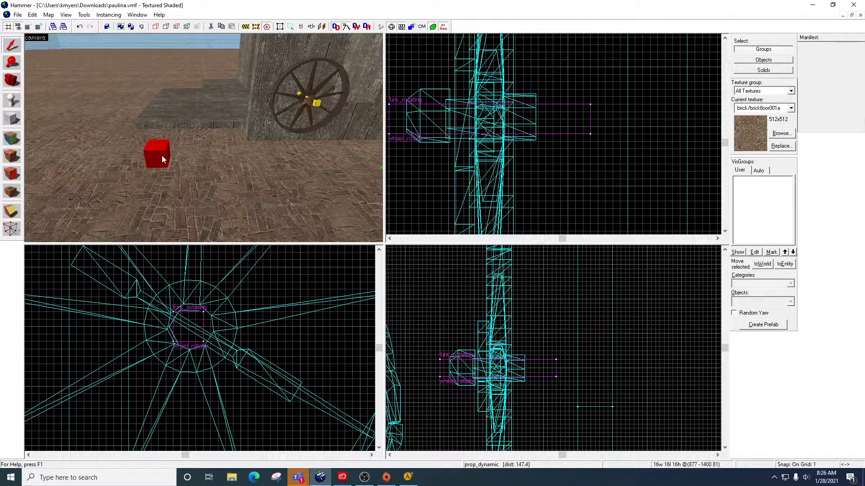
left_click(303, 99)
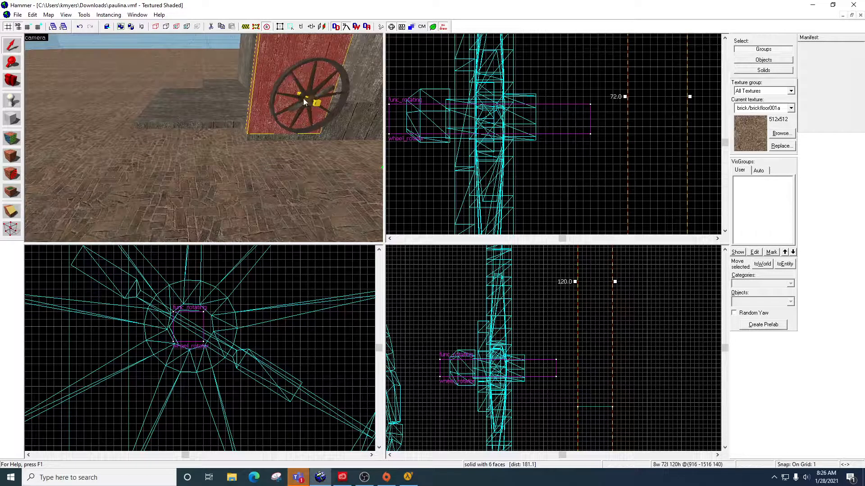
double_click(303, 99)
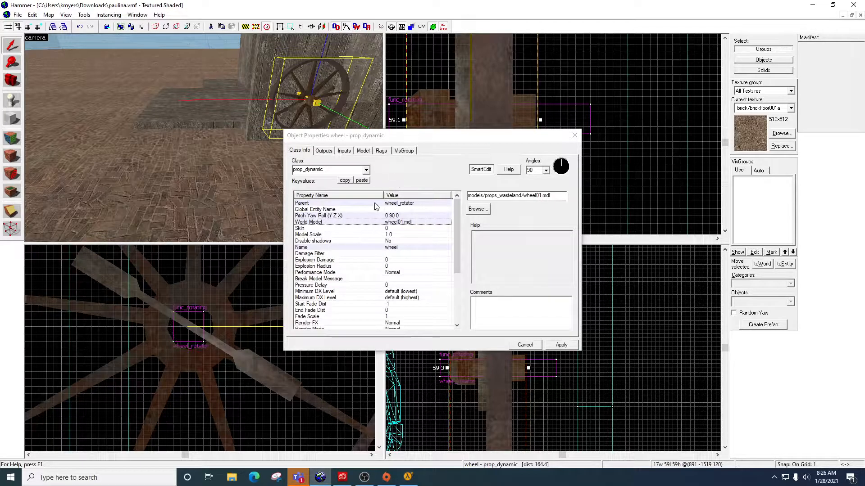
mouse_move(389, 256)
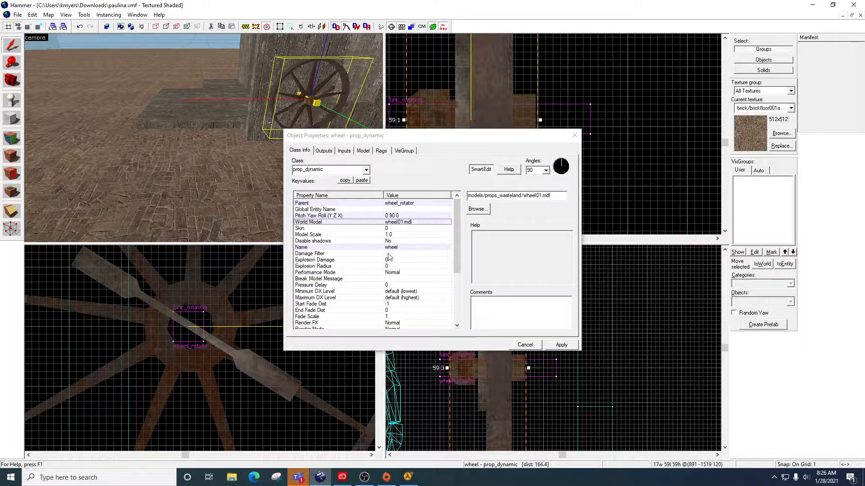
mouse_move(400, 208)
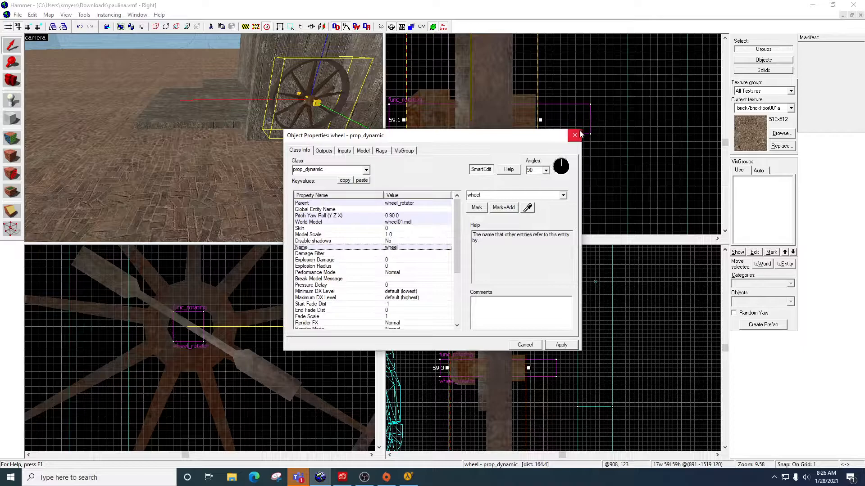
left_click(575, 135)
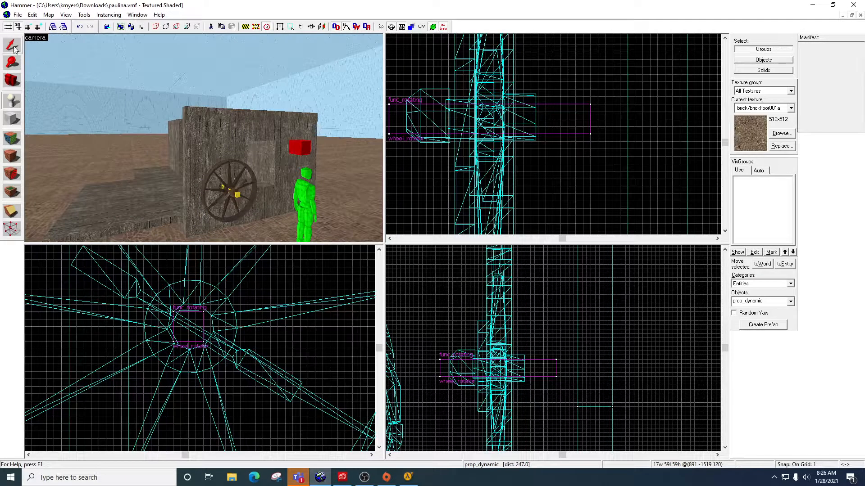
Give the new prop the sawblade001a model and the name 'blade'
double_click(231, 190)
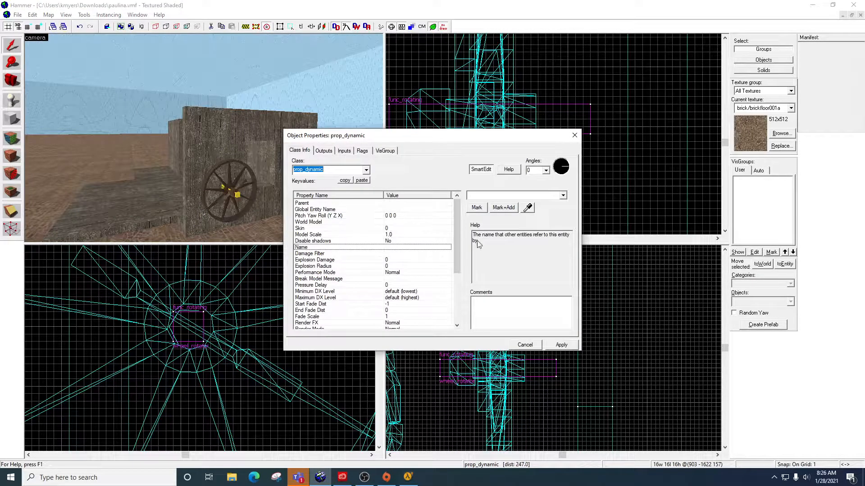
left_click(308, 234)
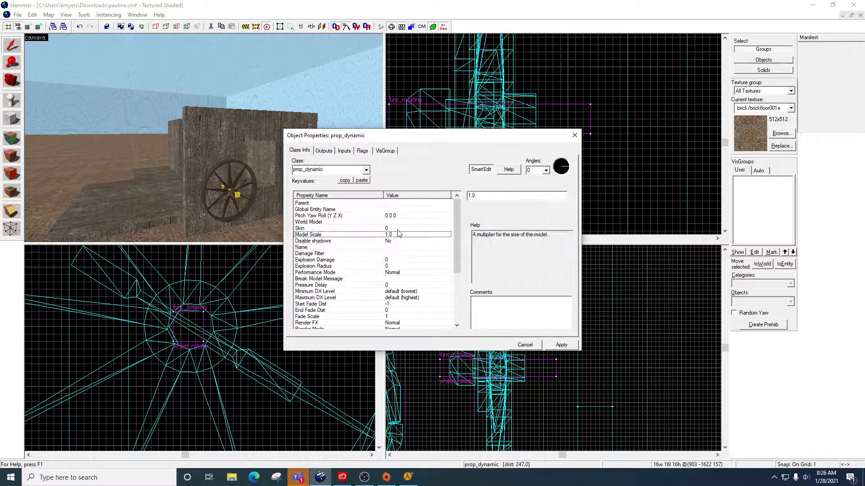
left_click(308, 215)
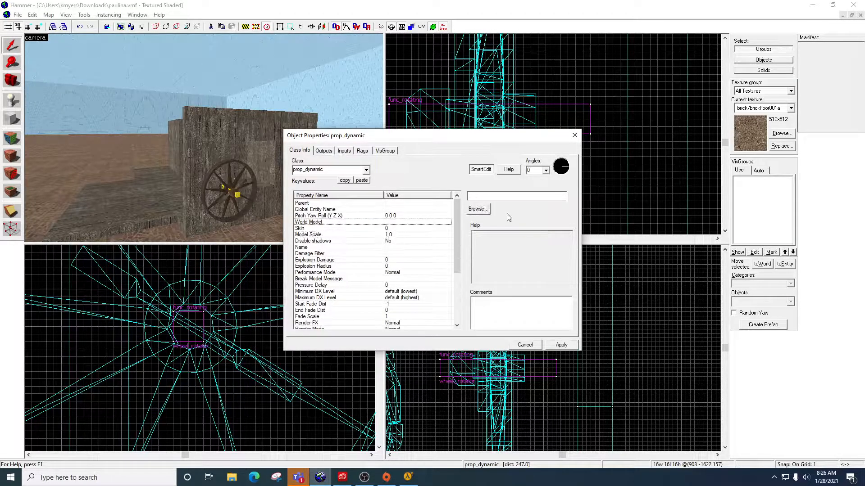
left_click(477, 209)
type("saw")
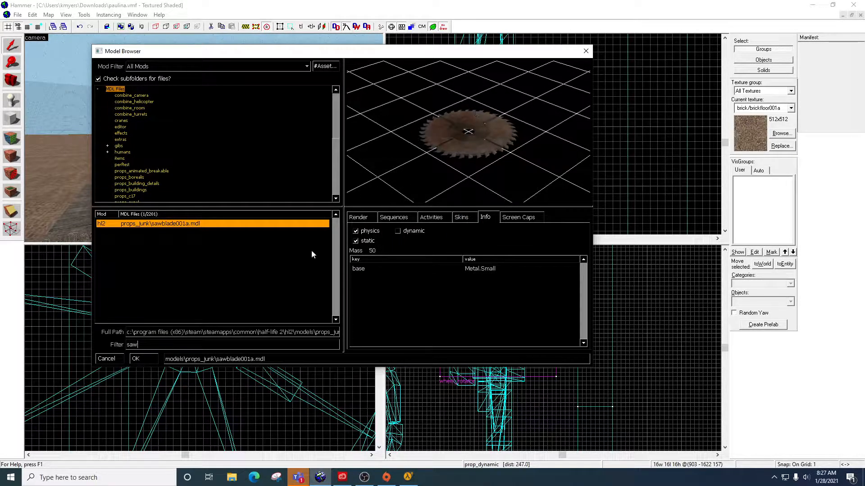
left_click(135, 359)
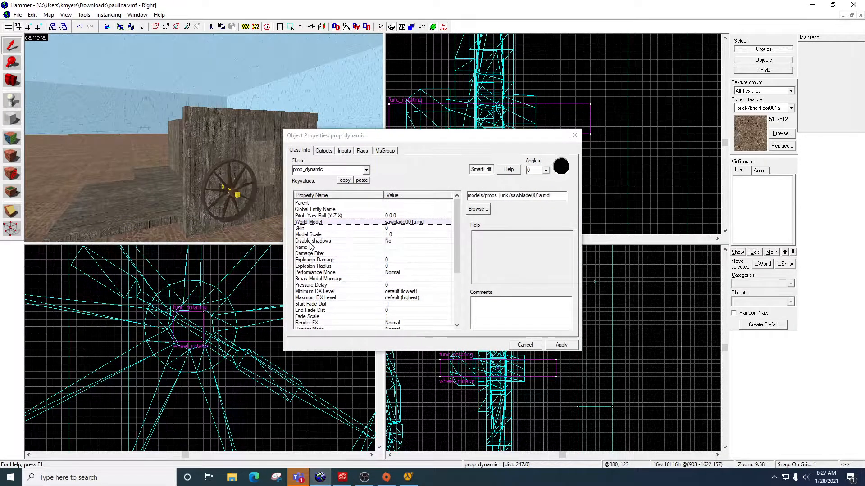
left_click(302, 247)
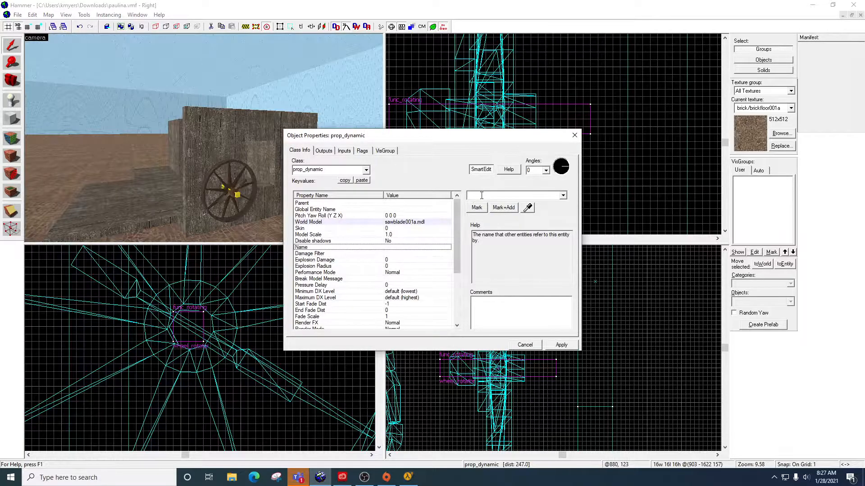
type("blade")
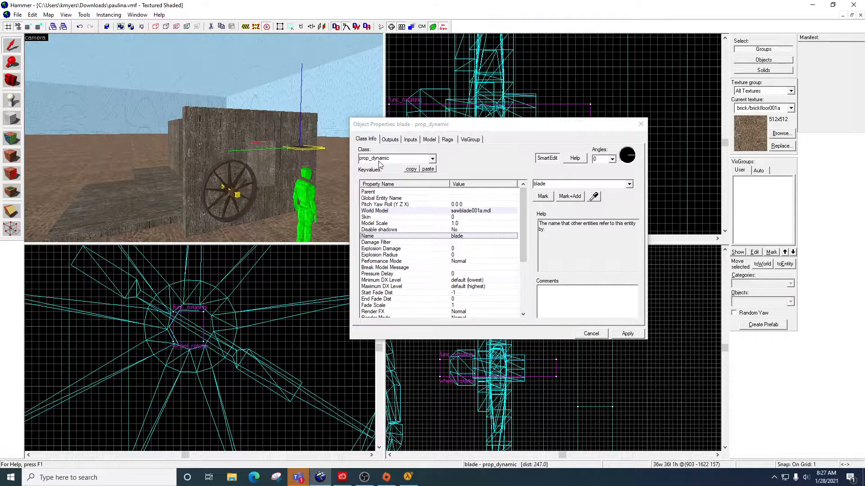
mouse_move(232, 185)
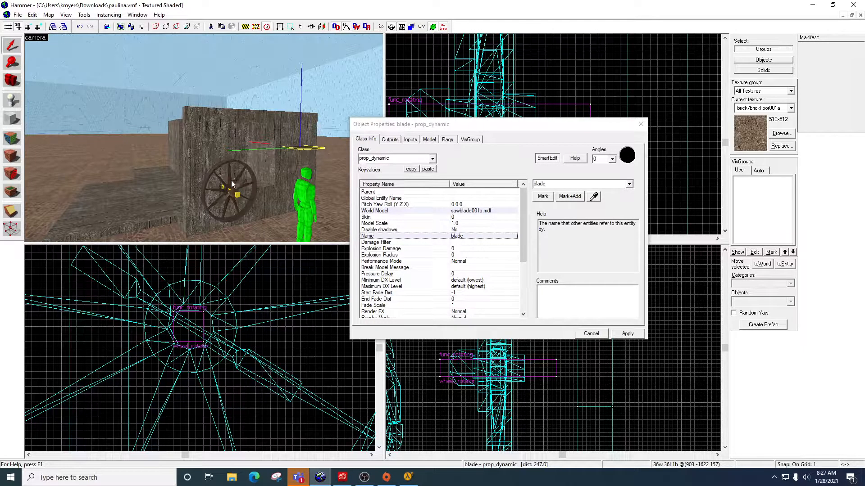
mouse_move(241, 179)
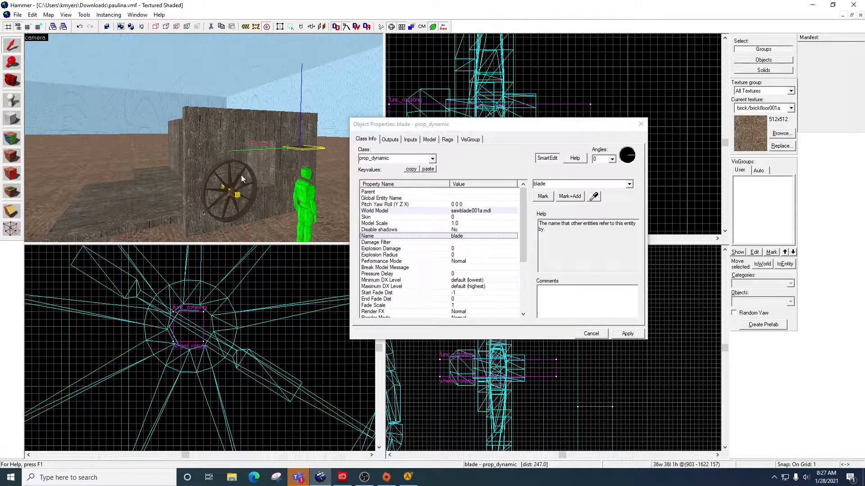
mouse_move(243, 183)
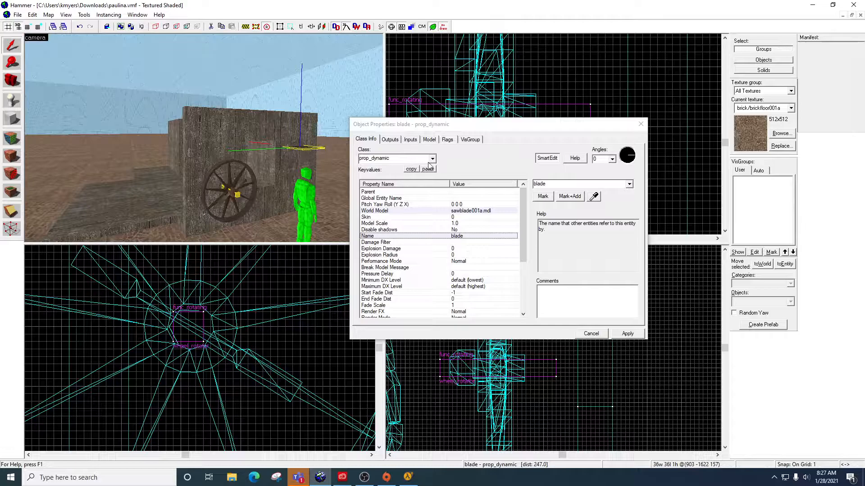
Switch the blade's class to prop_dynamic_override and close the dialog
left_click(432, 159)
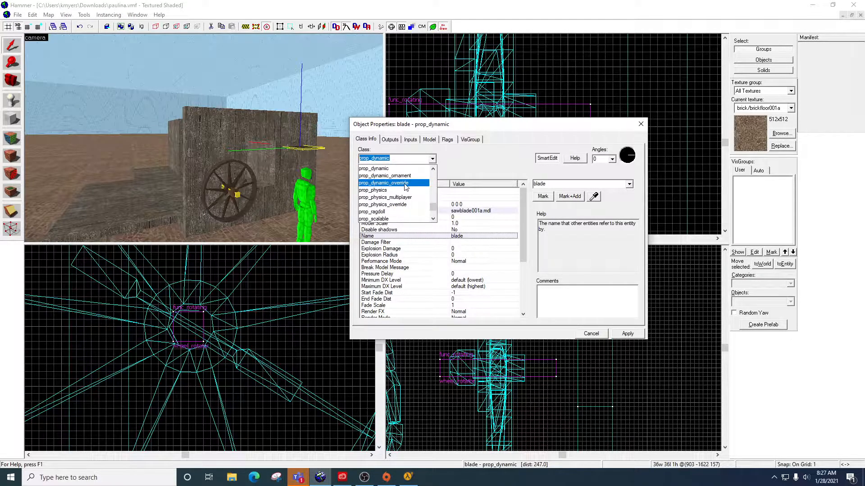
left_click(383, 183)
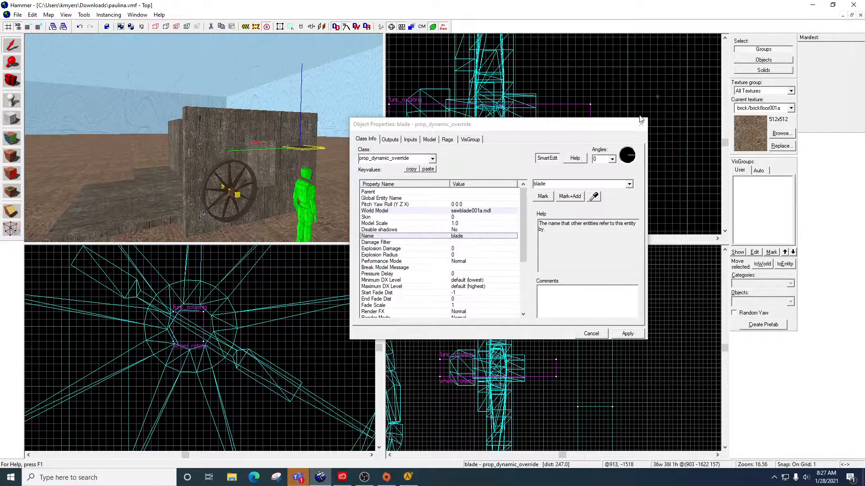
left_click(591, 333)
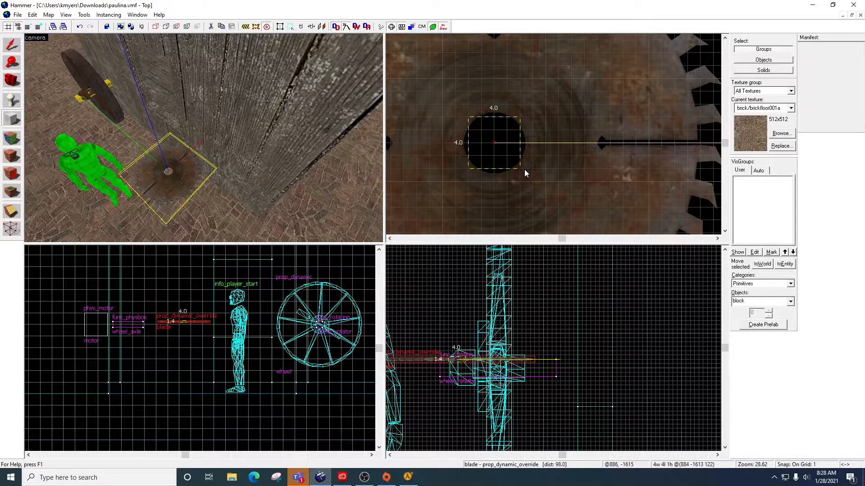
Draw a 4x4 block at the blade's centre and texture it tools/toolsnodraw
left_click(494, 143)
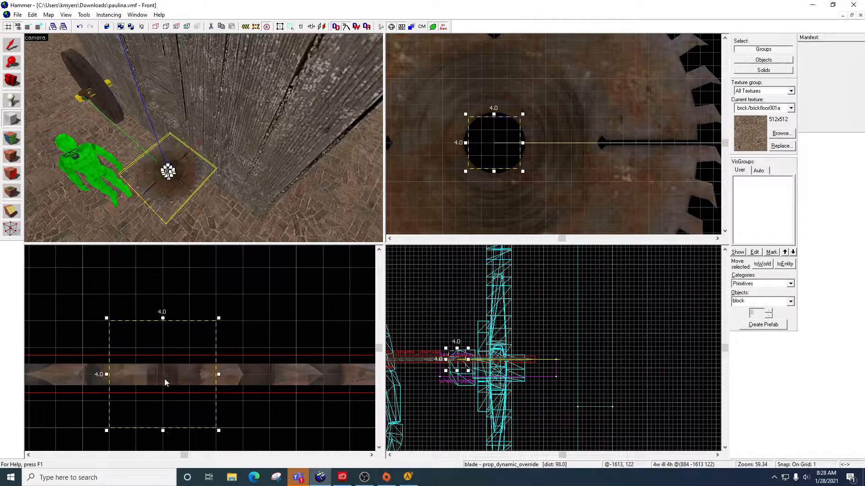
left_click(781, 133)
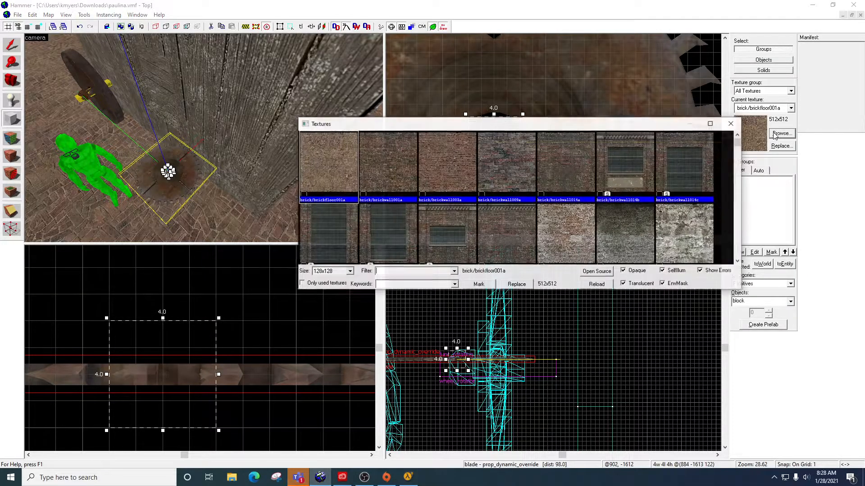
type("nod")
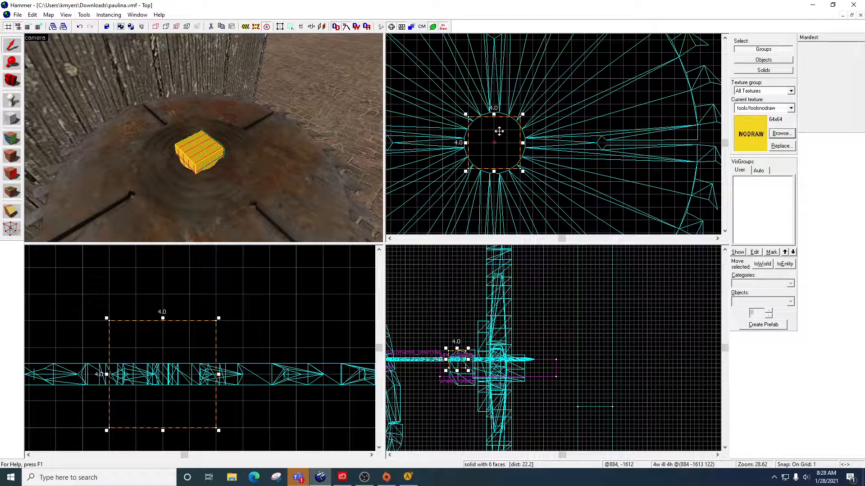
Tie the nodraw block to a func_rotating named blade_rotator with Start ON, and apply
right_click(497, 131)
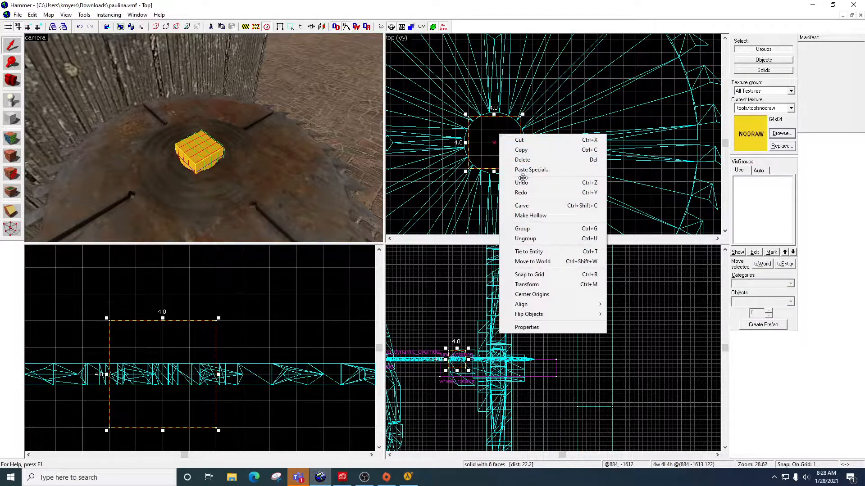
left_click(526, 327)
type("func_rot")
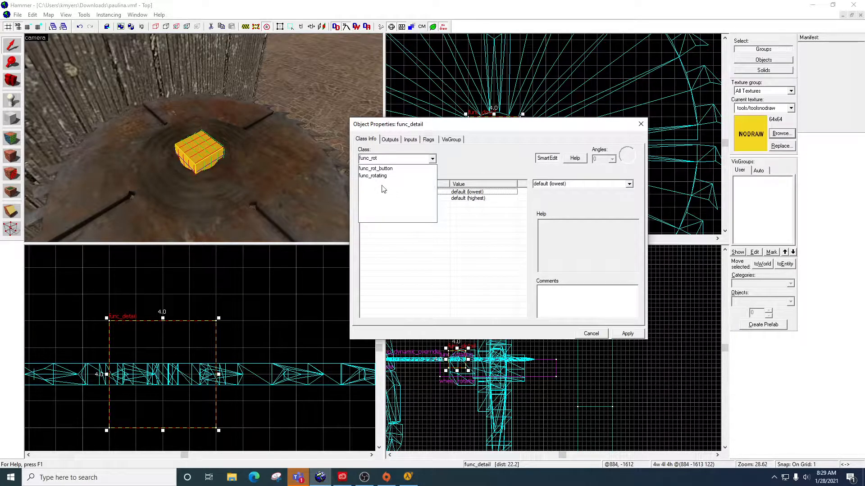
left_click(373, 175)
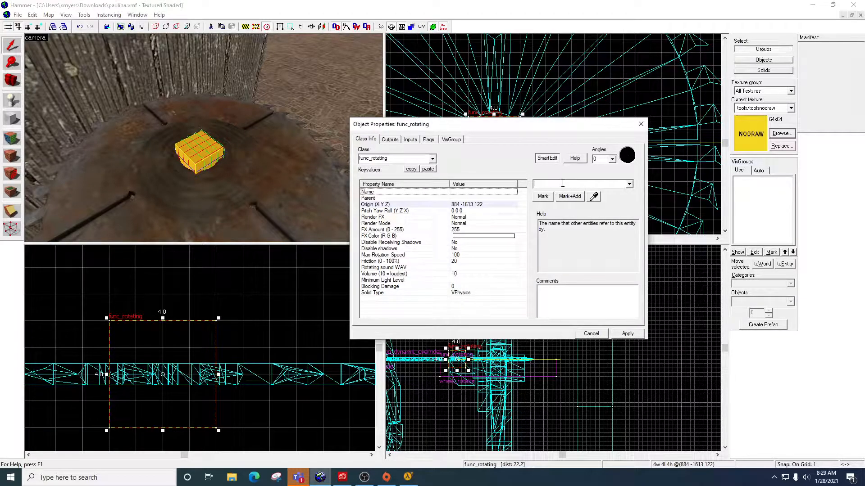
type("blade_rotator")
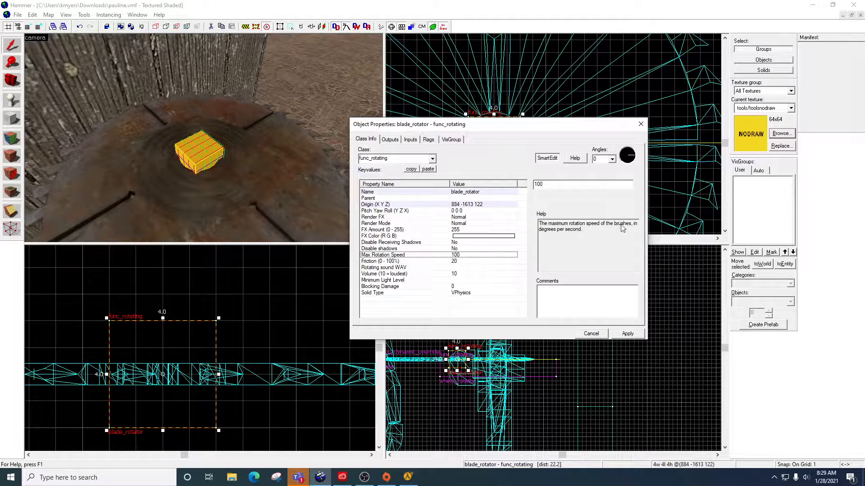
mouse_move(597, 234)
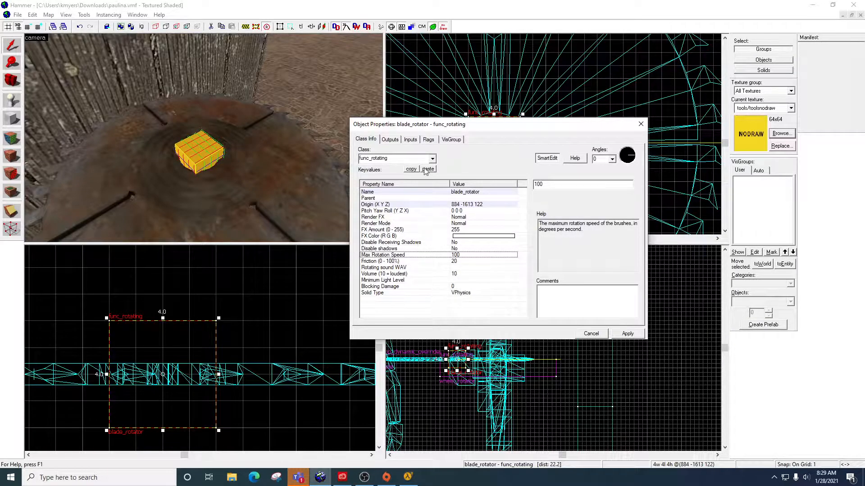
left_click(428, 139)
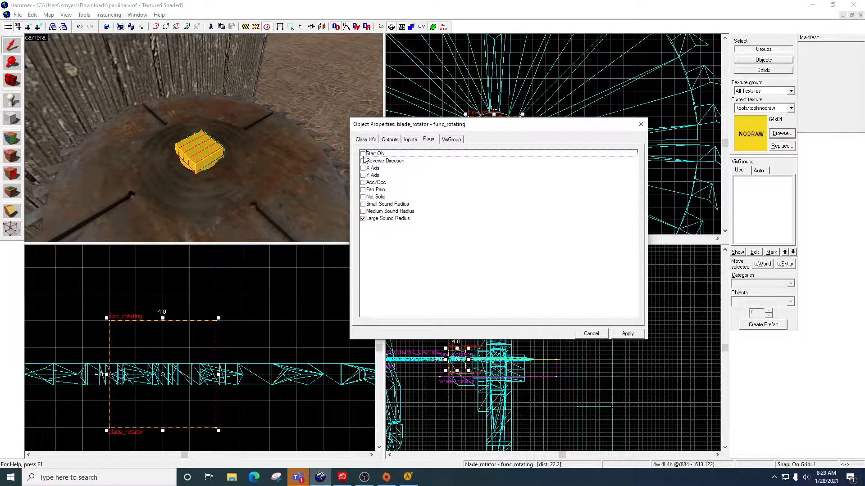
left_click(363, 153)
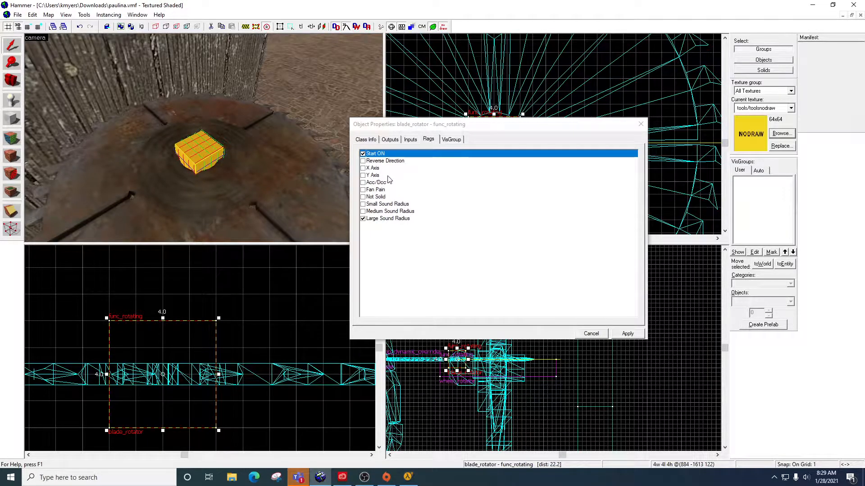
mouse_move(327, 163)
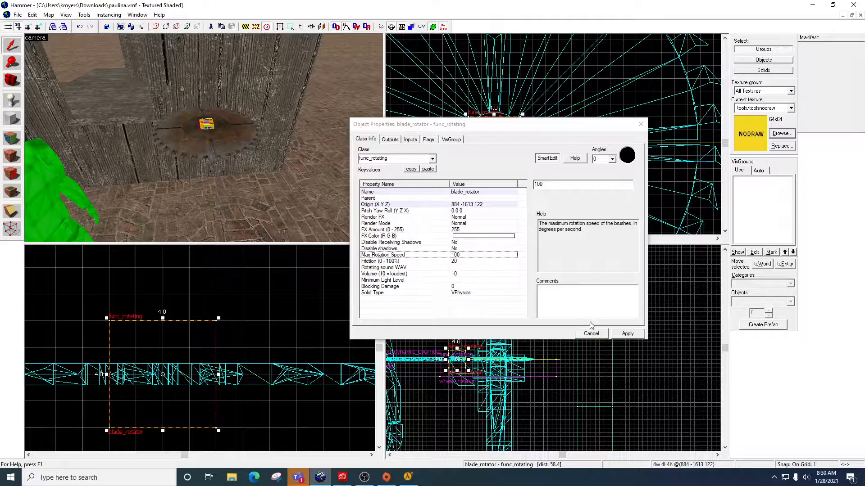
left_click(428, 139)
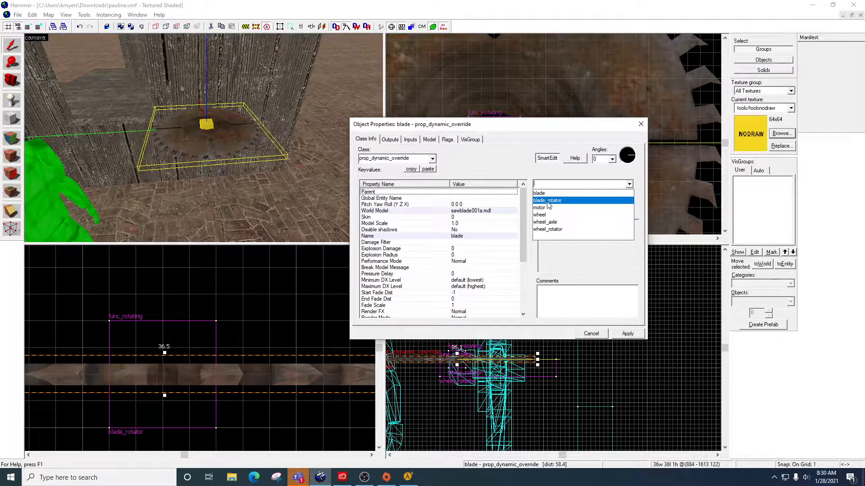
Set the saw blade's Parent to blade_rotator and close its properties
left_click(546, 200)
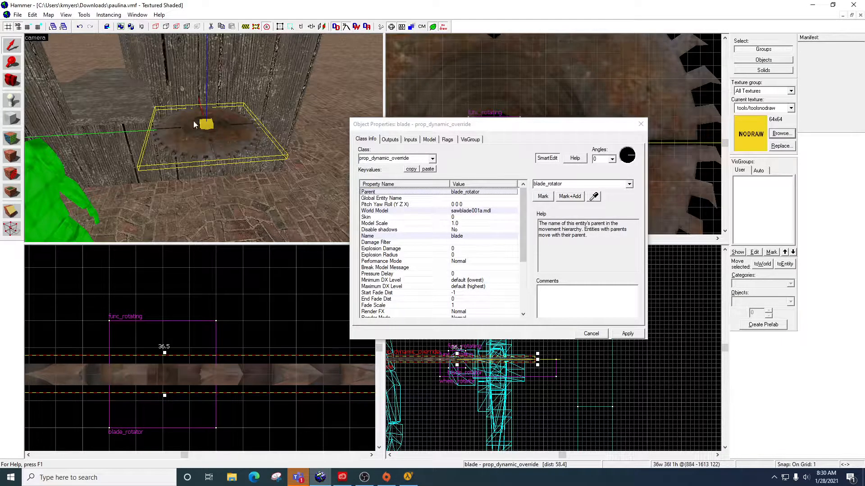
mouse_move(201, 145)
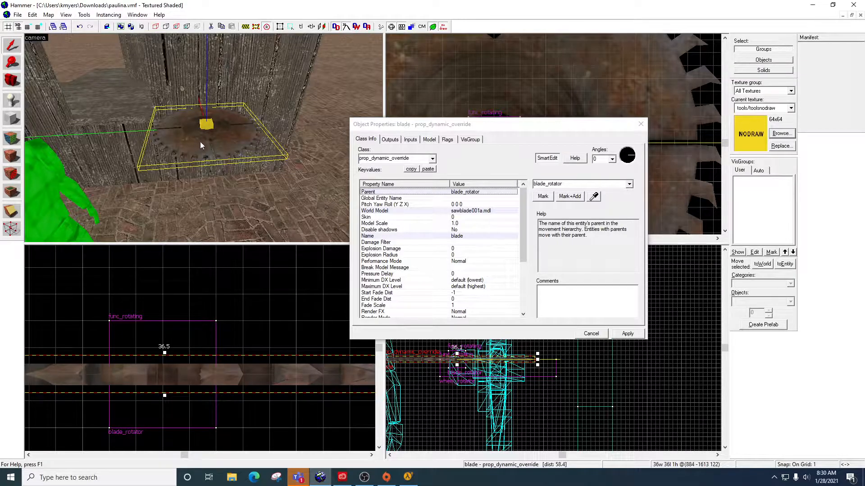
mouse_move(209, 125)
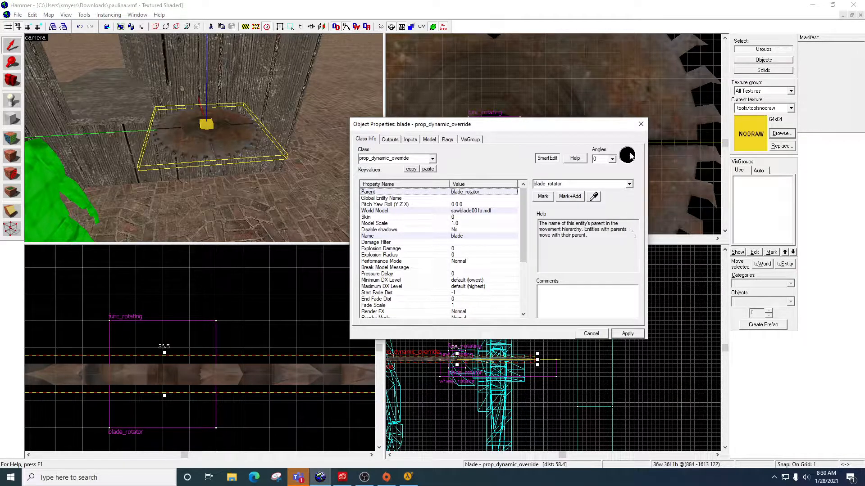
left_click(590, 334)
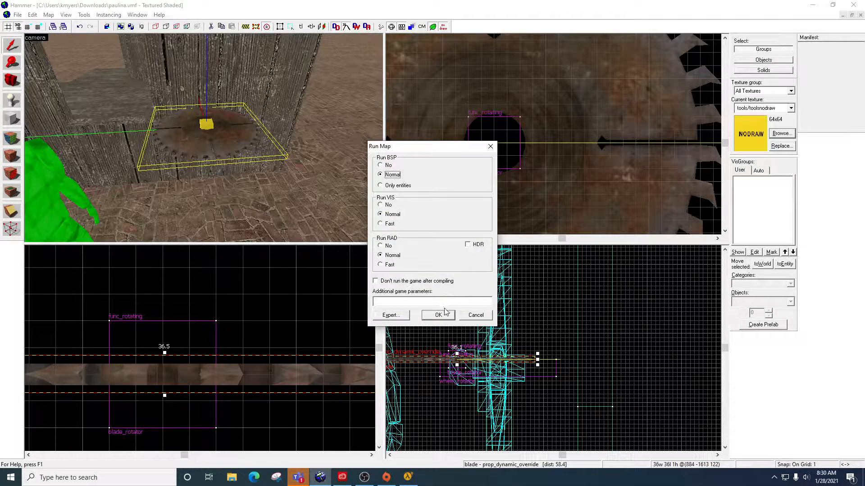
Compile the map and launch it in Half-Life 2 to view the saw blade
left_click(438, 315)
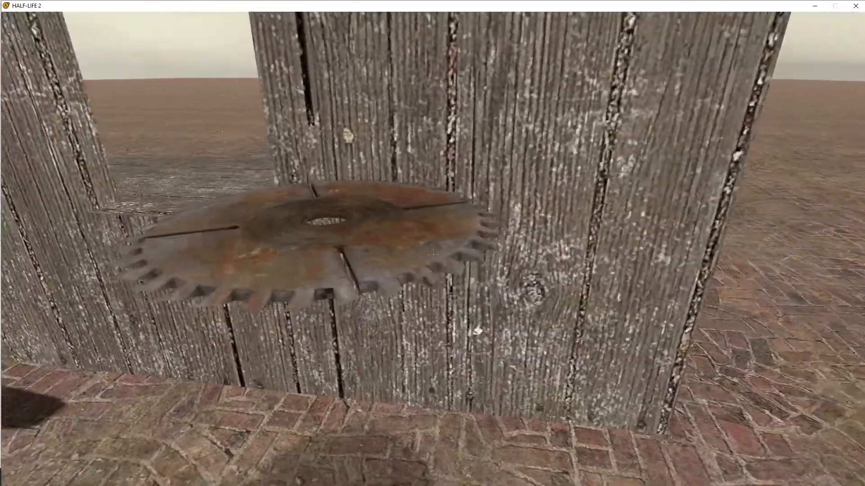
mouse_move(432, 243)
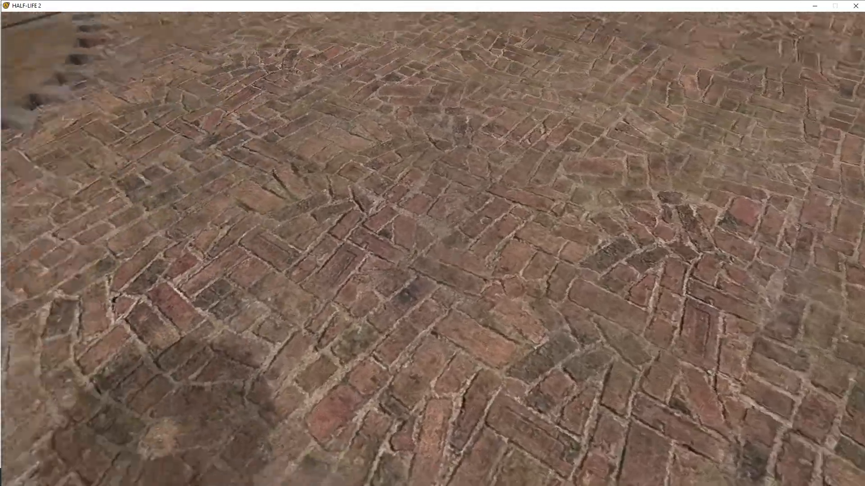
mouse_move(432, 243)
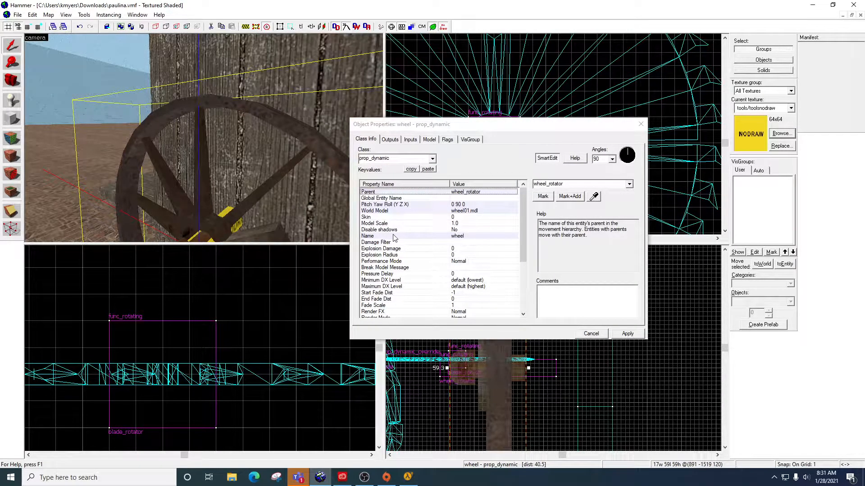
Open blade_rotator's properties and edit its Max Rotation Speed
left_click(590, 334)
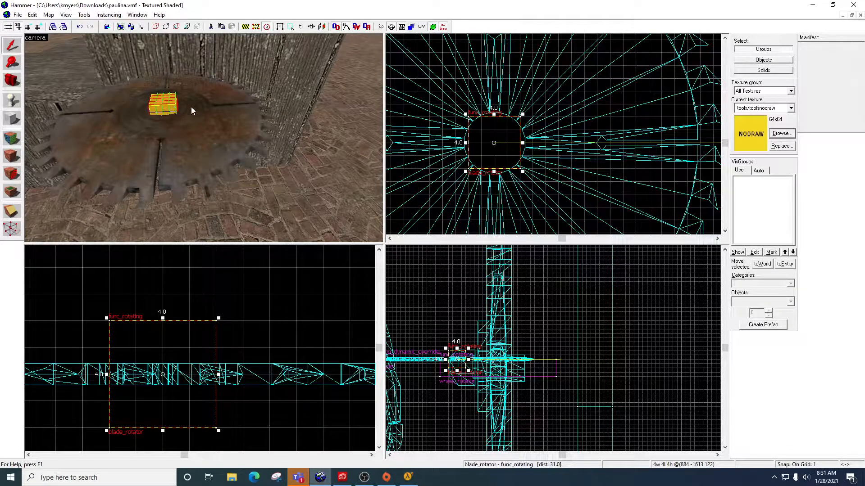
right_click(494, 143)
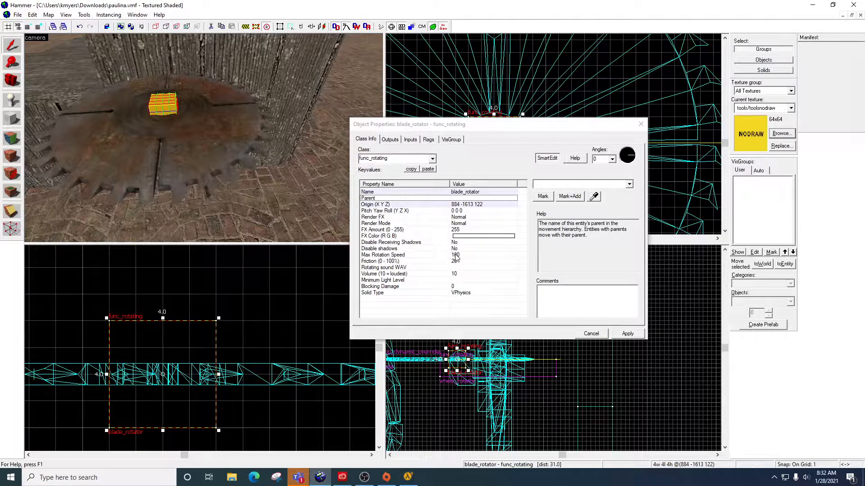
left_click(428, 139)
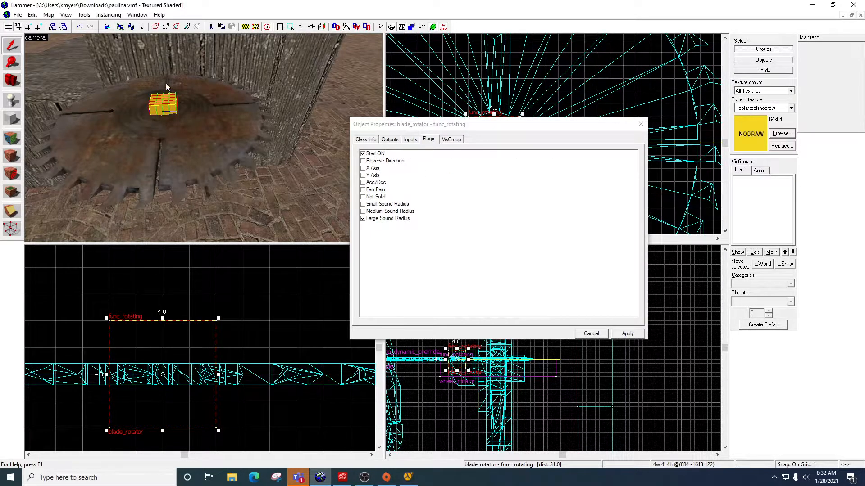
left_click(591, 333)
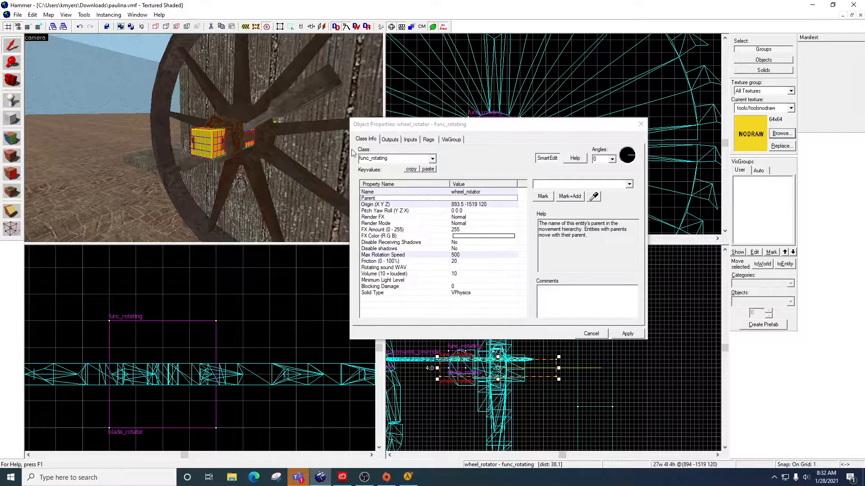
Enable Start ON and X Axis flags on wheel_rotator and close its properties
left_click(428, 139)
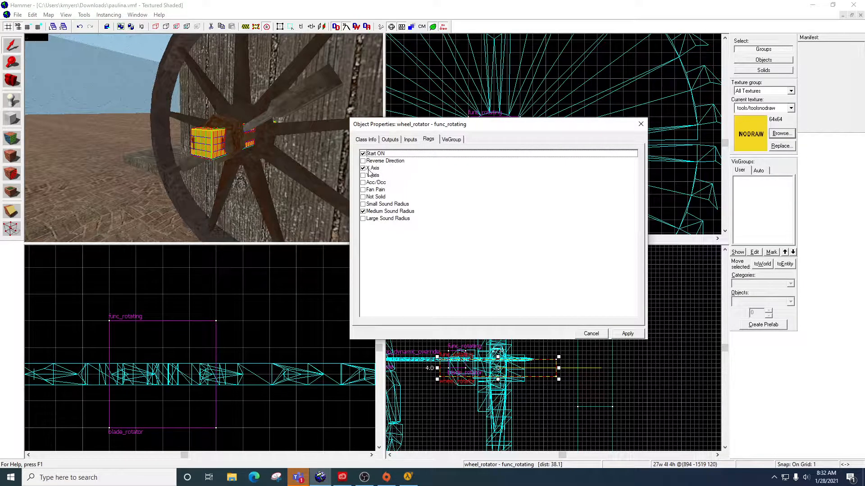
left_click(363, 167)
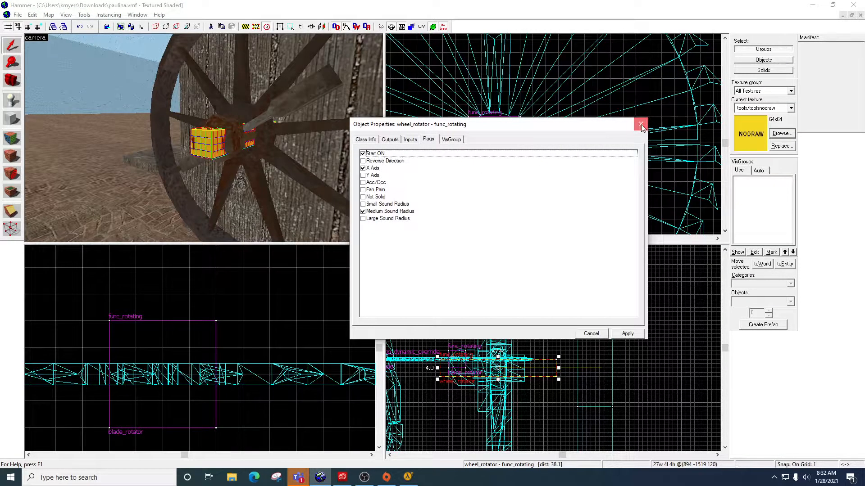
left_click(641, 124)
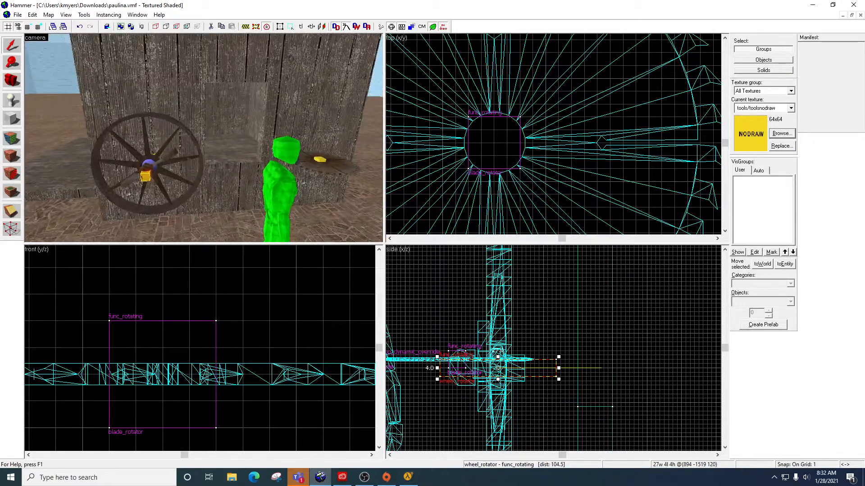